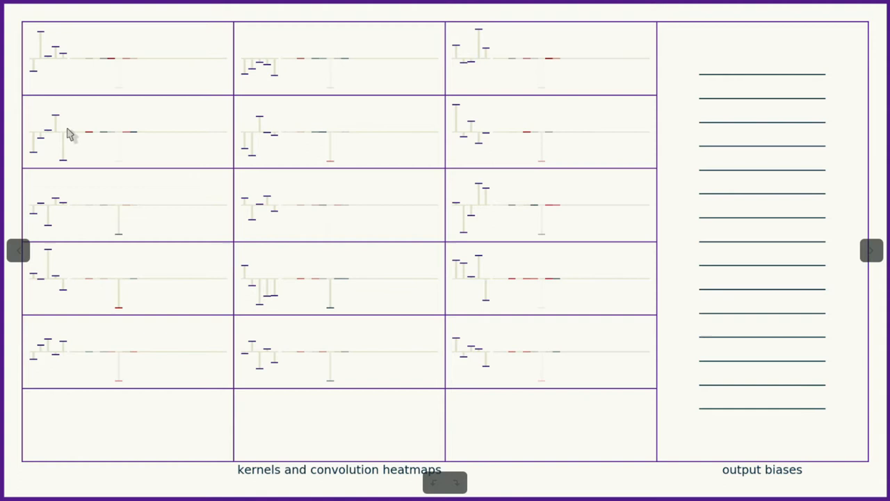
pyautogui.moveTo(30, 64)
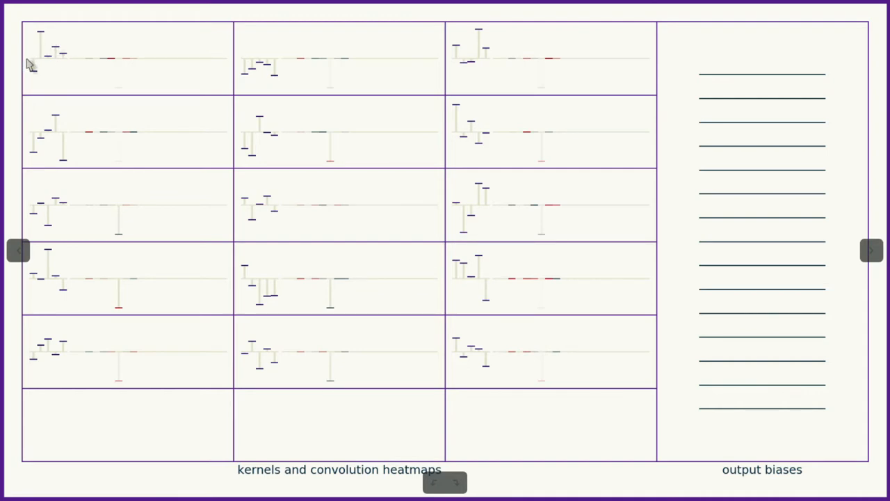
pyautogui.moveTo(61, 119)
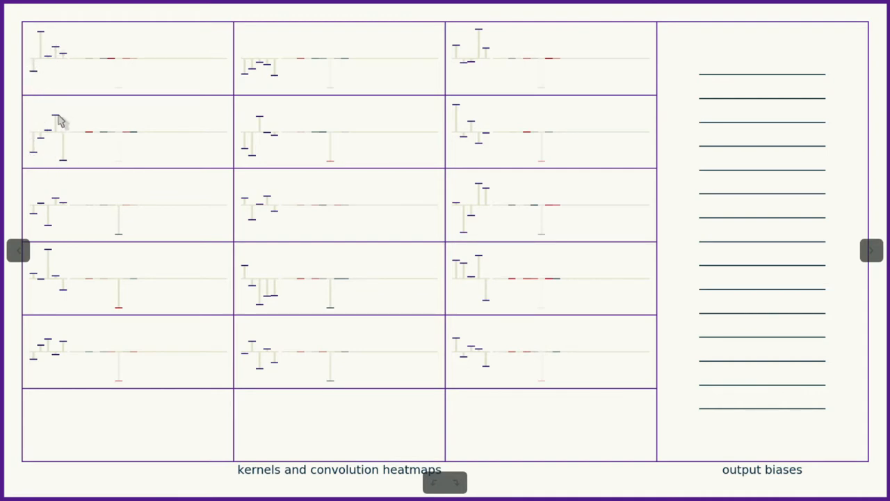
pyautogui.moveTo(164, 309)
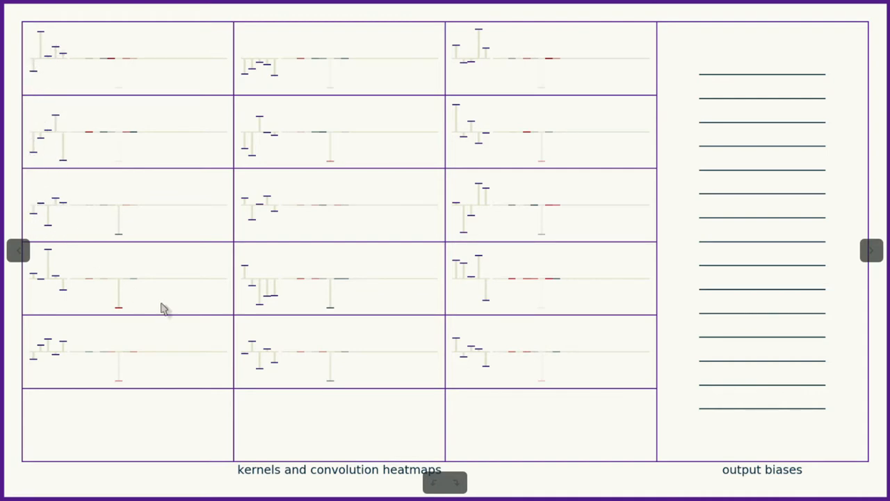
pyautogui.moveTo(309, 291)
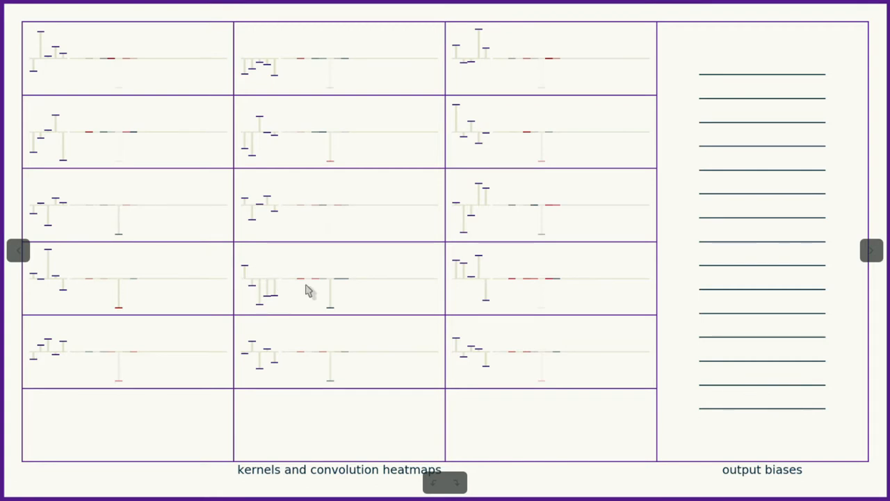
pyautogui.moveTo(432, 211)
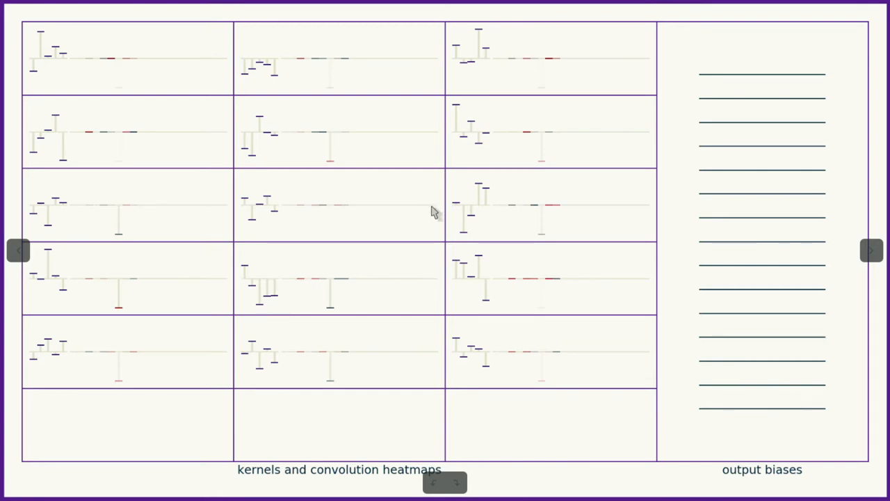
pyautogui.moveTo(309, 139)
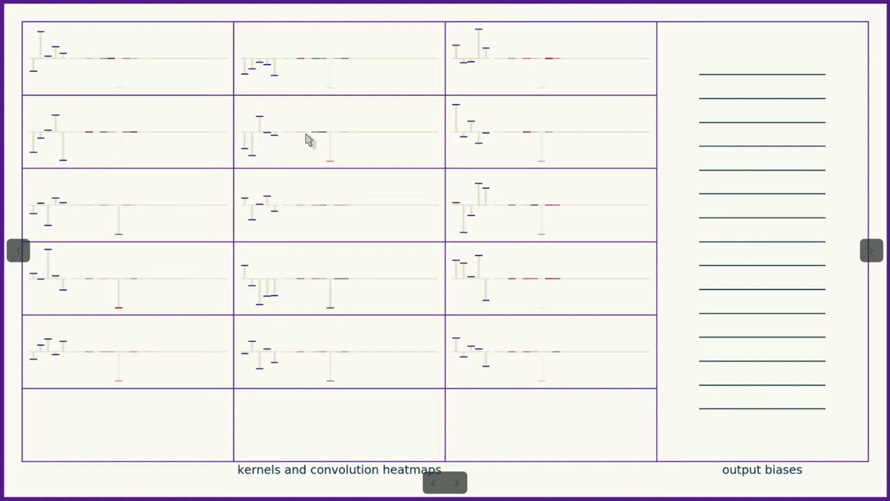
pyautogui.moveTo(381, 66)
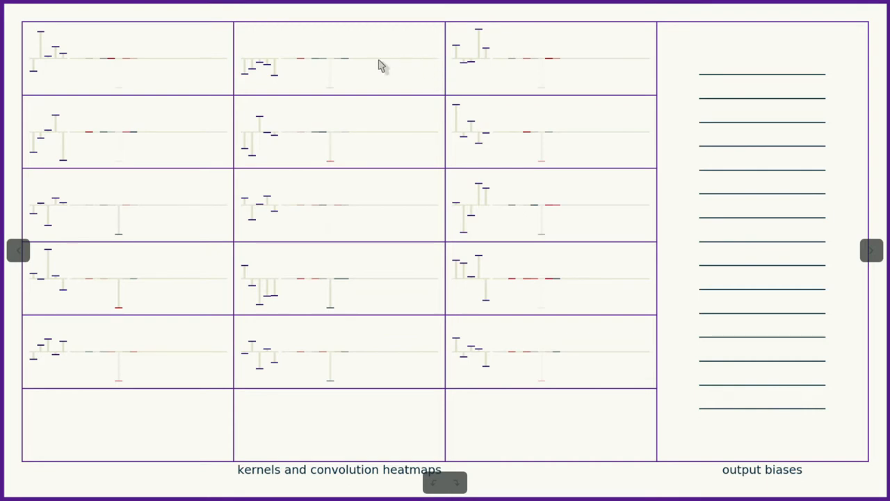
pyautogui.moveTo(131, 231)
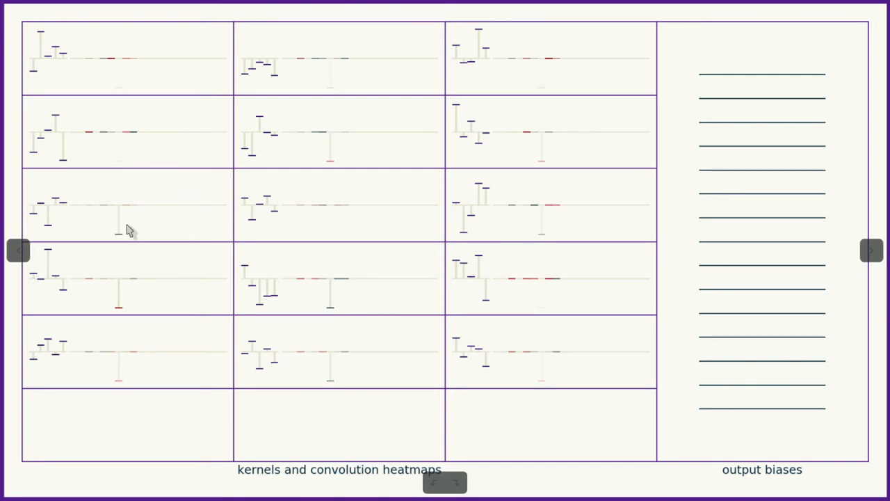
pyautogui.moveTo(103, 175)
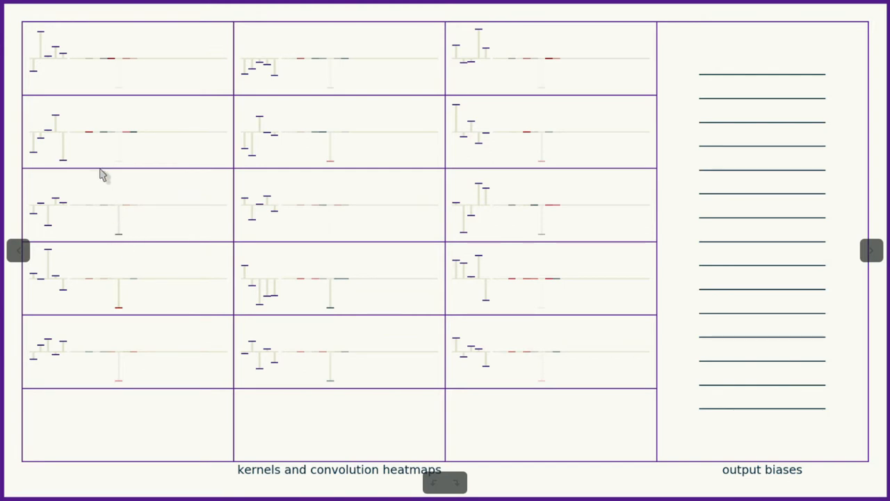
pyautogui.moveTo(137, 138)
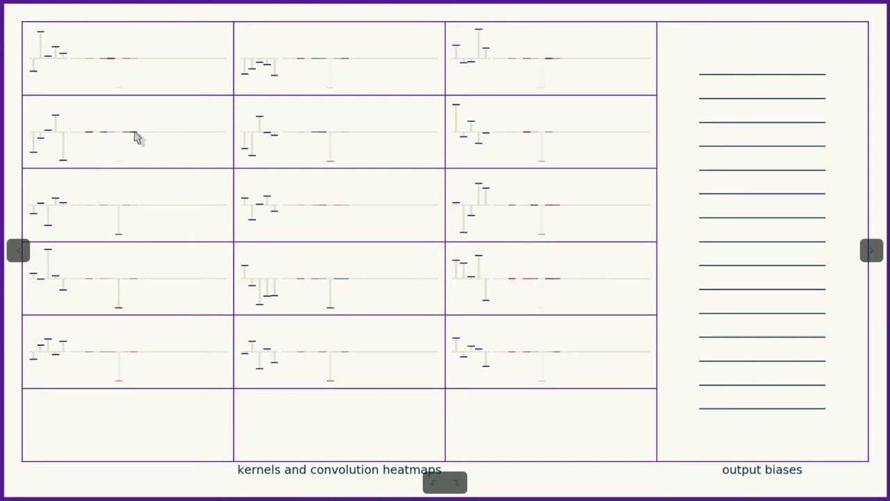
pyautogui.moveTo(117, 243)
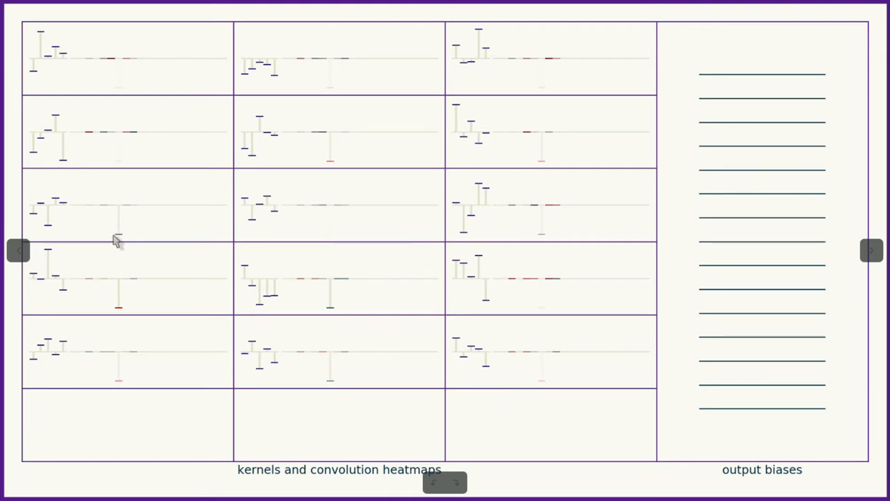
pyautogui.moveTo(240, 272)
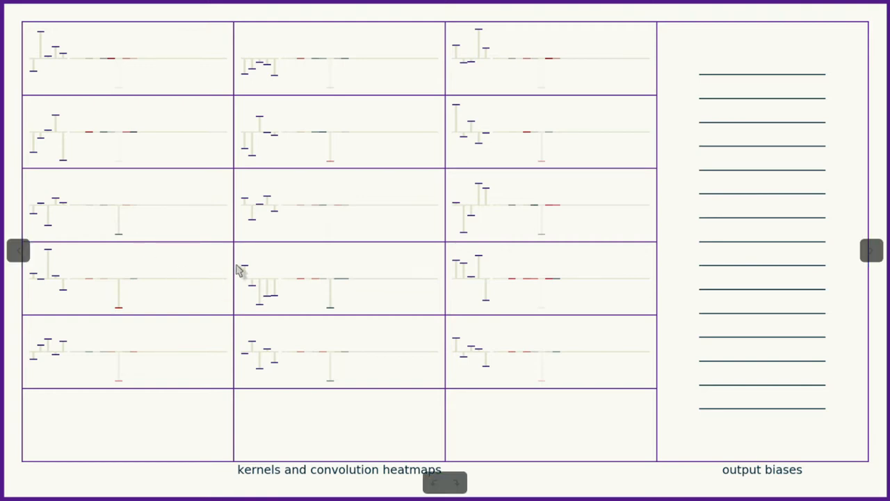
pyautogui.moveTo(334, 313)
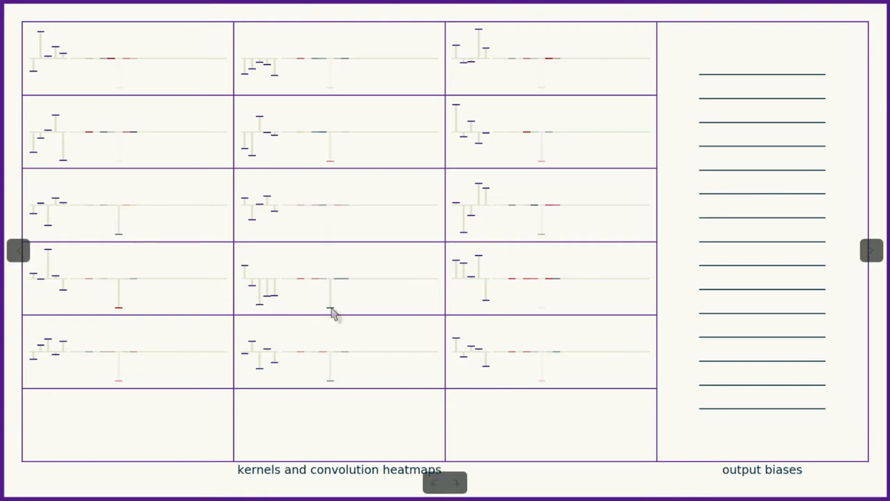
pyautogui.moveTo(348, 311)
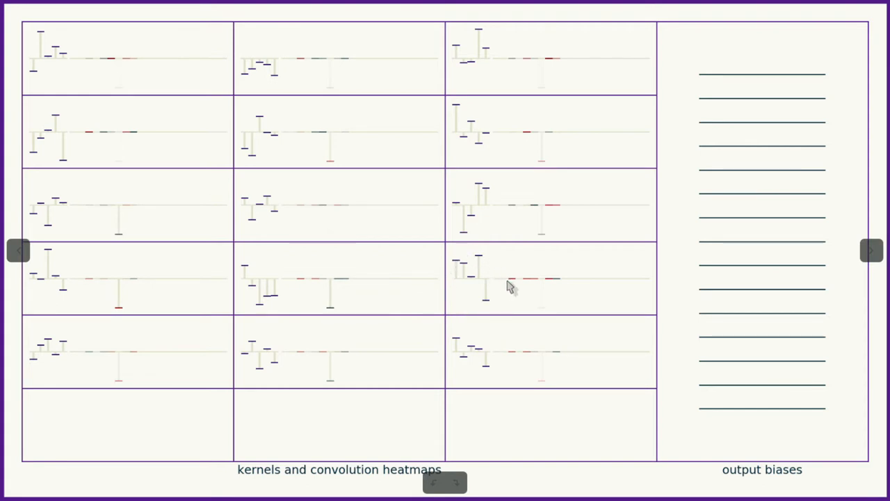
pyautogui.moveTo(570, 291)
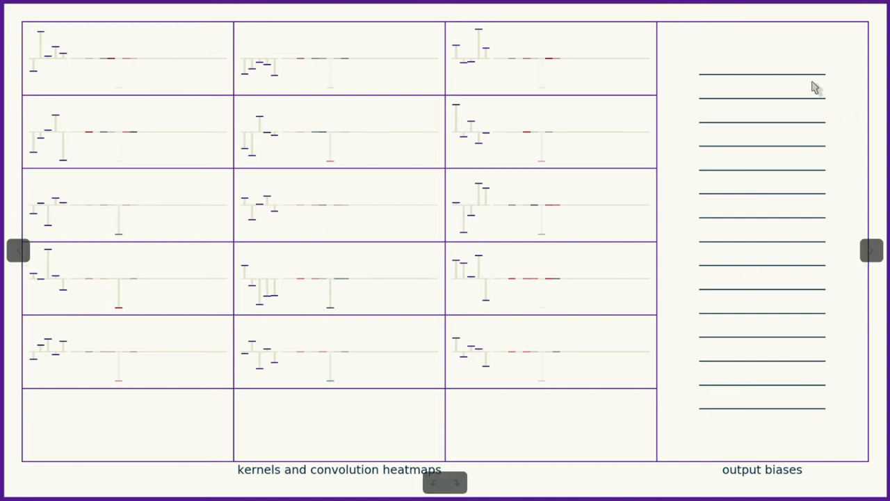
pyautogui.moveTo(793, 73)
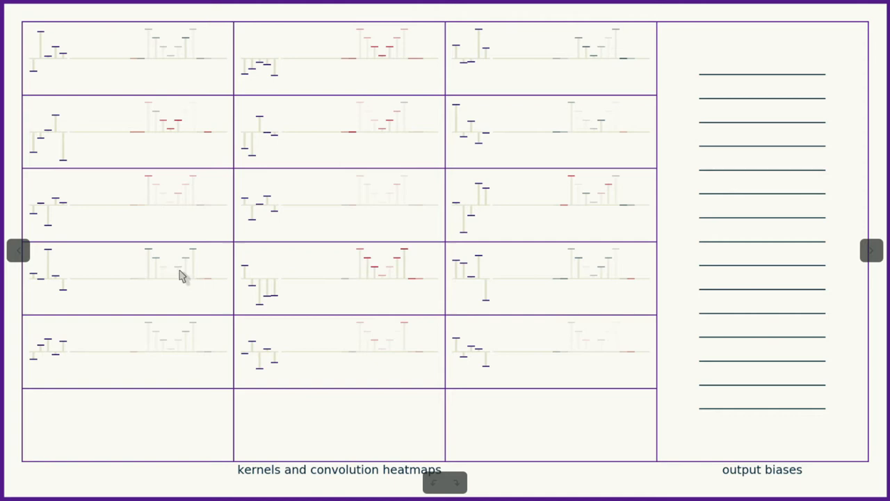
pyautogui.moveTo(277, 320)
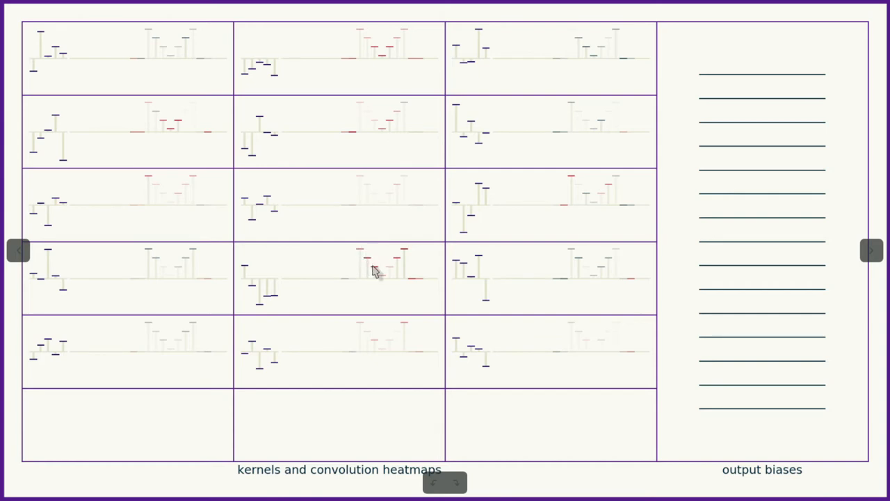
pyautogui.moveTo(271, 228)
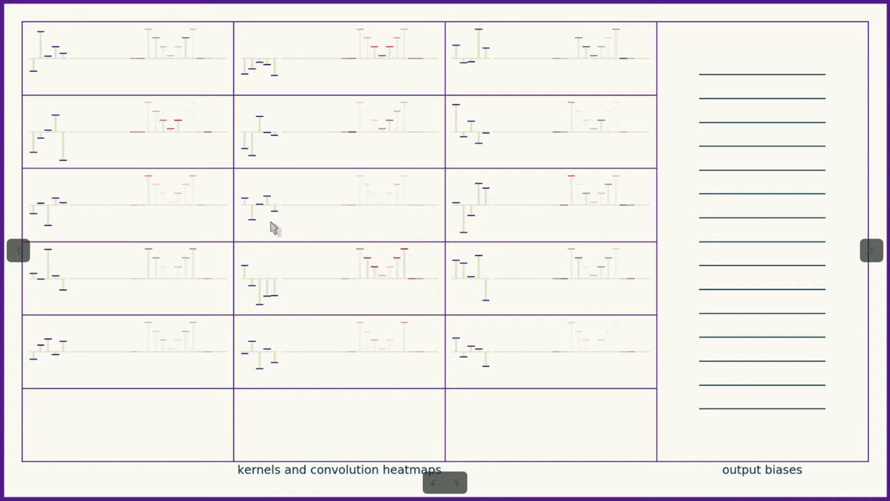
pyautogui.moveTo(355, 214)
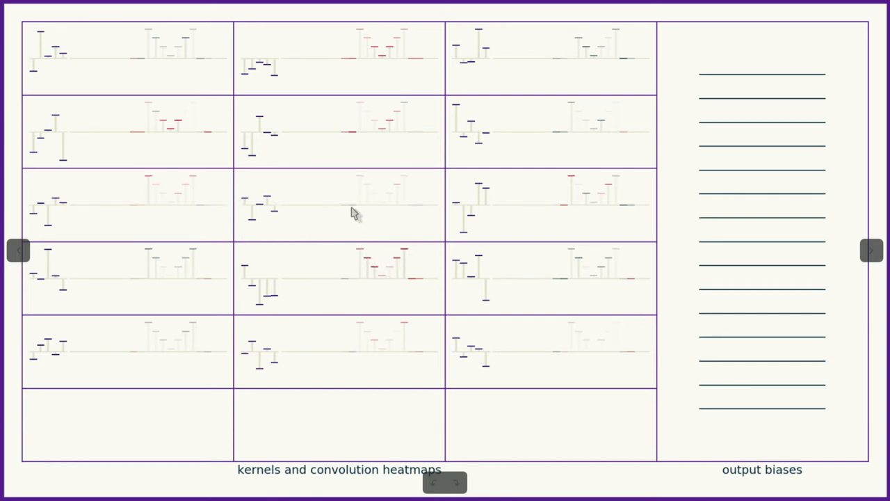
pyautogui.moveTo(437, 214)
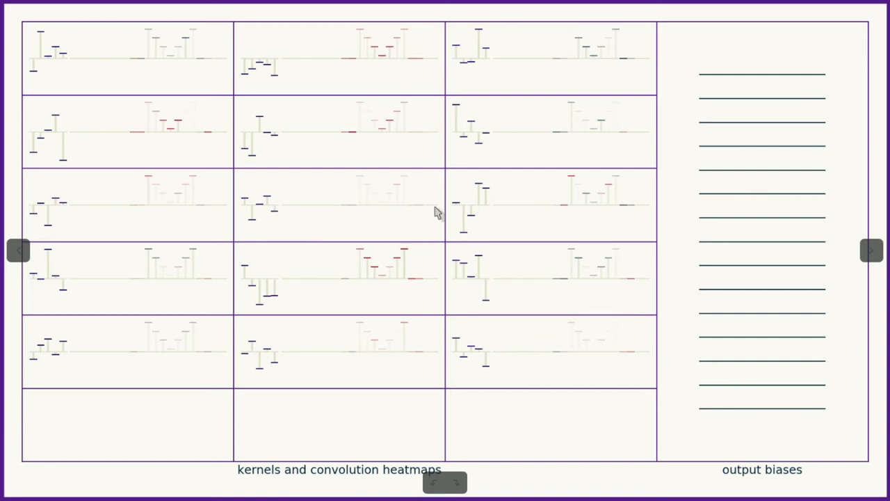
pyautogui.moveTo(557, 188)
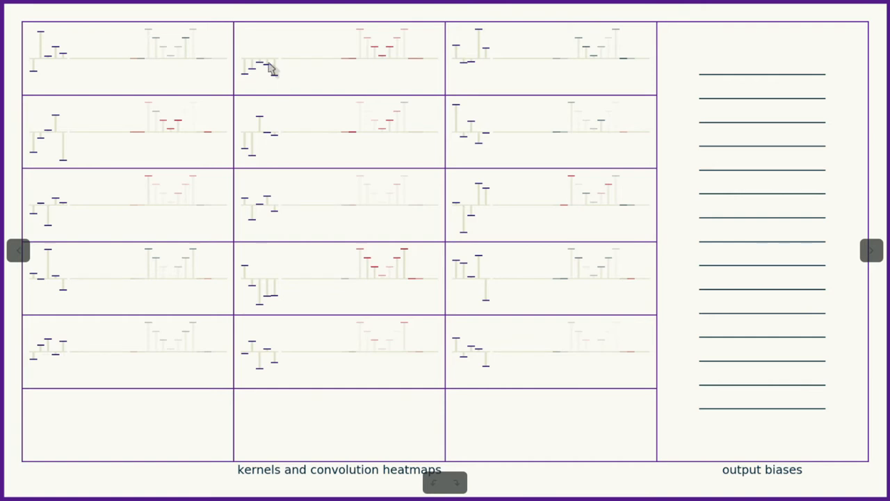
pyautogui.moveTo(252, 83)
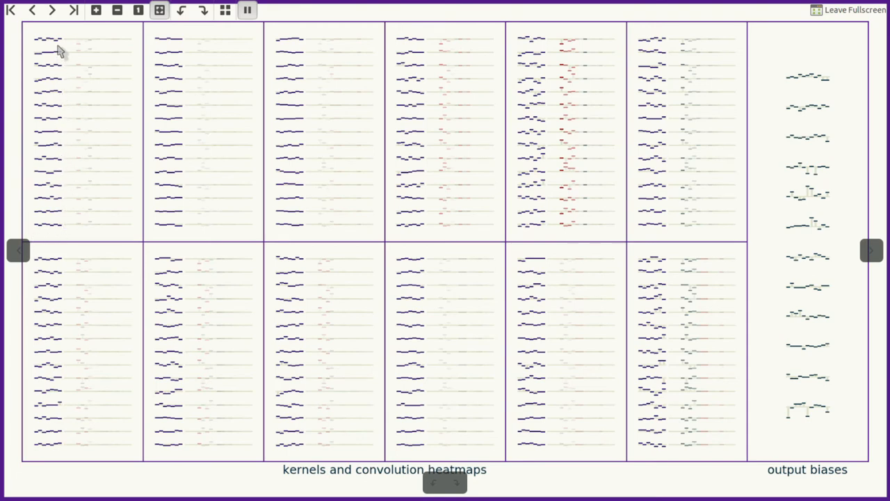
pyautogui.moveTo(542, 114)
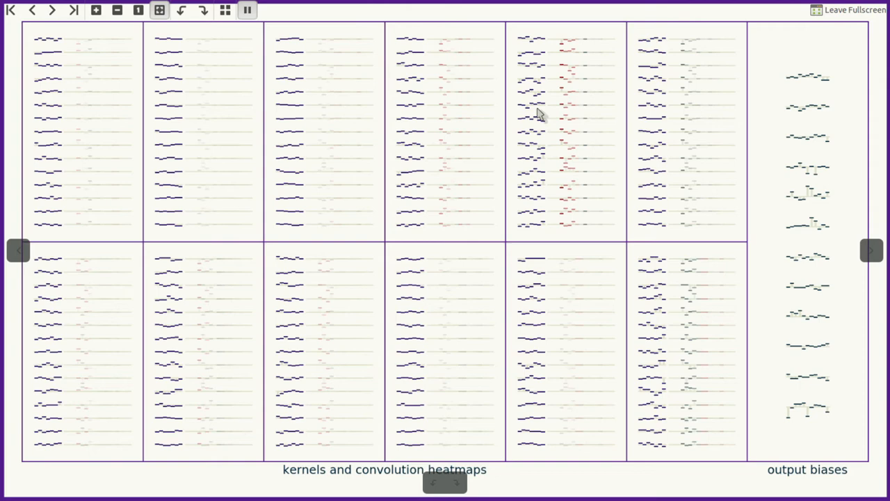
pyautogui.moveTo(172, 306)
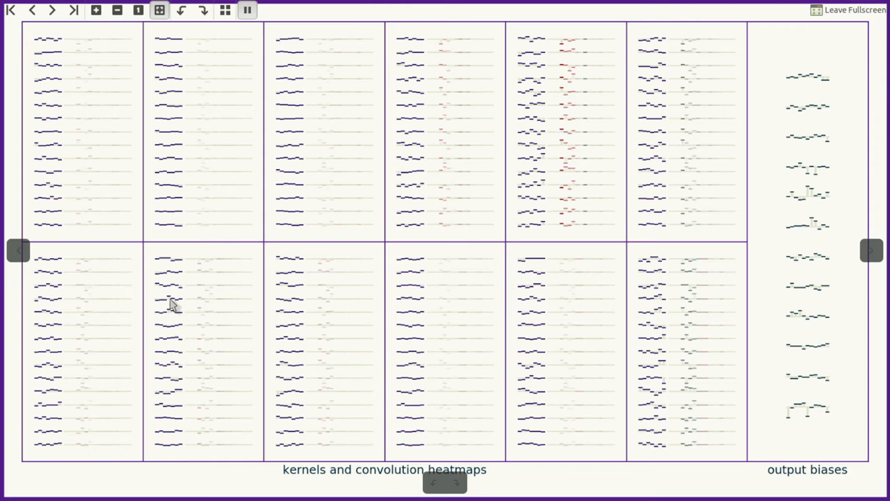
pyautogui.moveTo(49, 329)
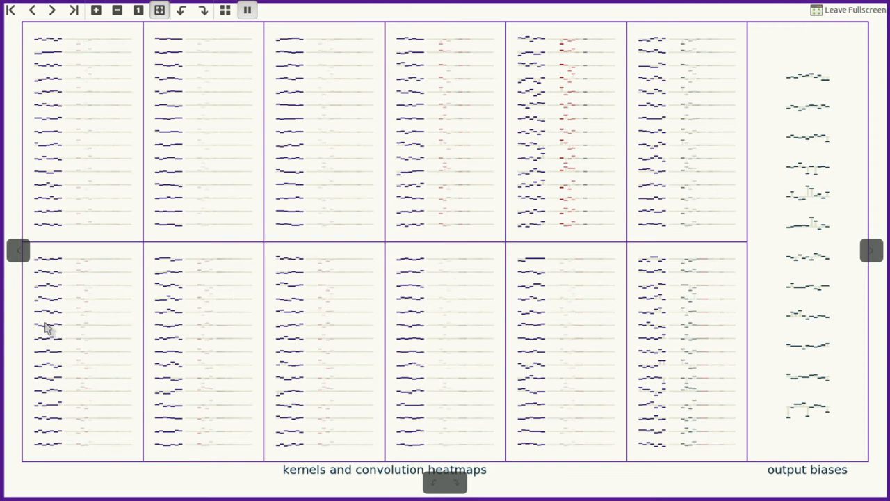
pyautogui.moveTo(61, 320)
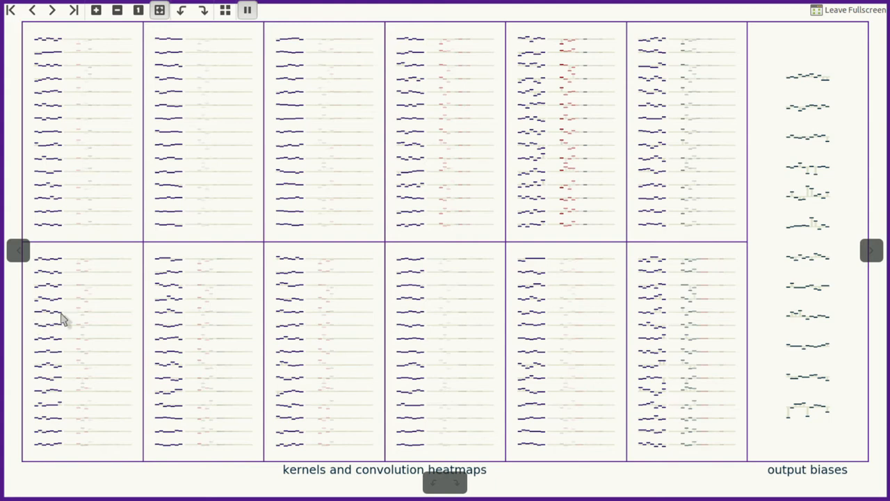
pyautogui.moveTo(170, 334)
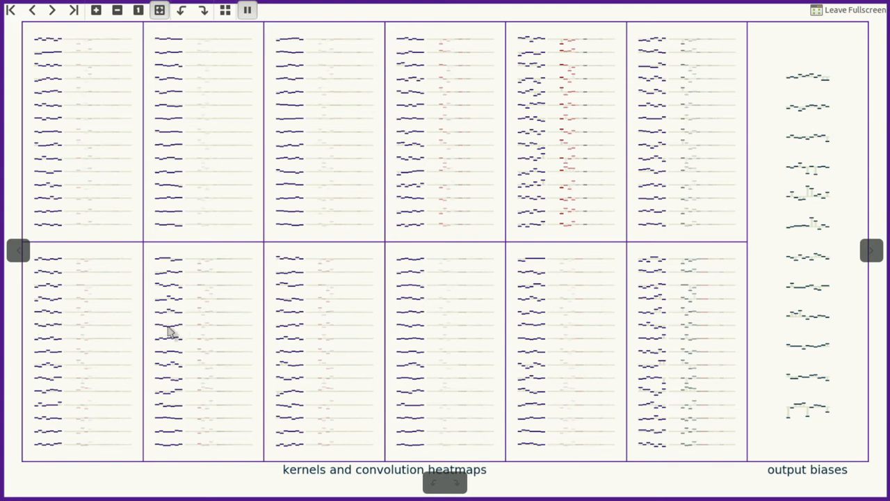
pyautogui.moveTo(159, 351)
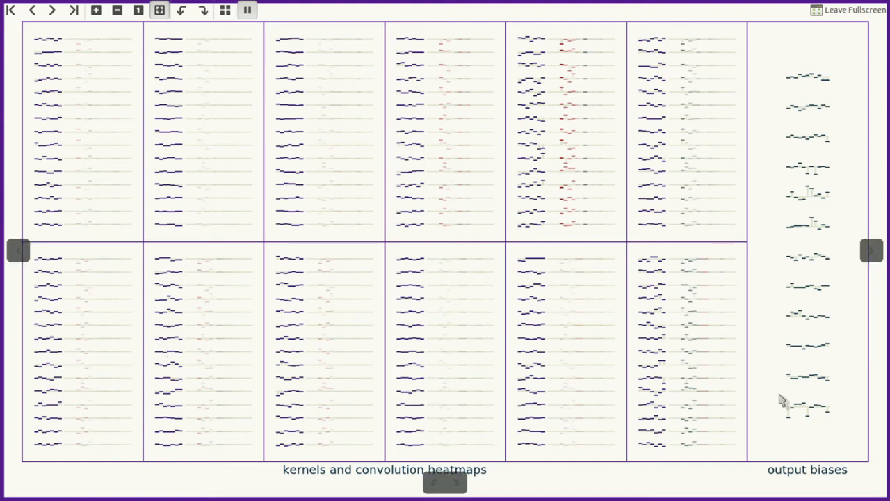
pyautogui.moveTo(850, 73)
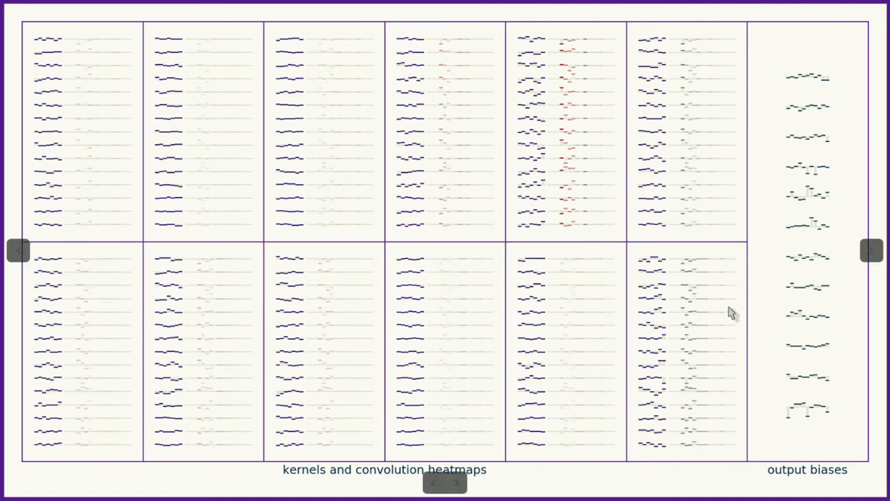
pyautogui.moveTo(685, 432)
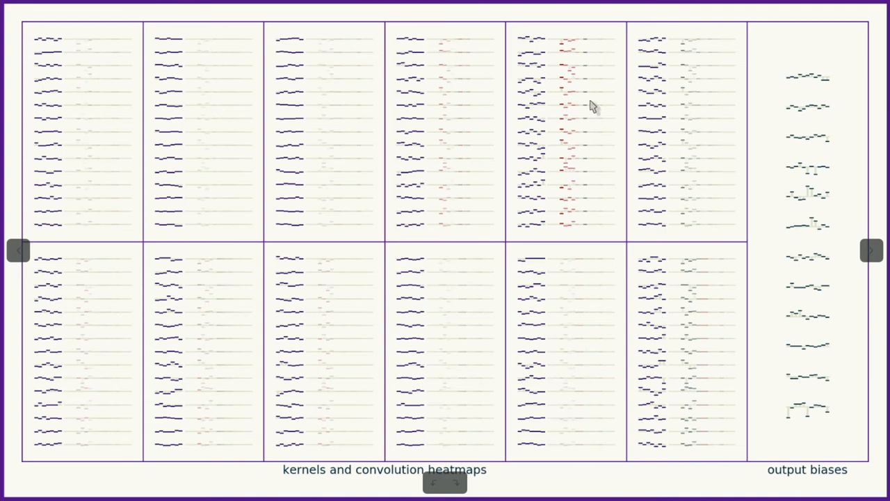
pyautogui.moveTo(600, 235)
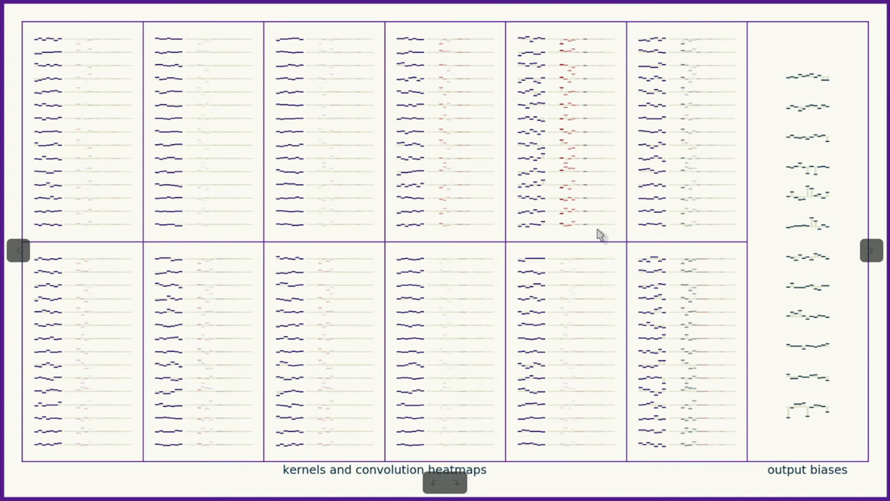
pyautogui.moveTo(687, 374)
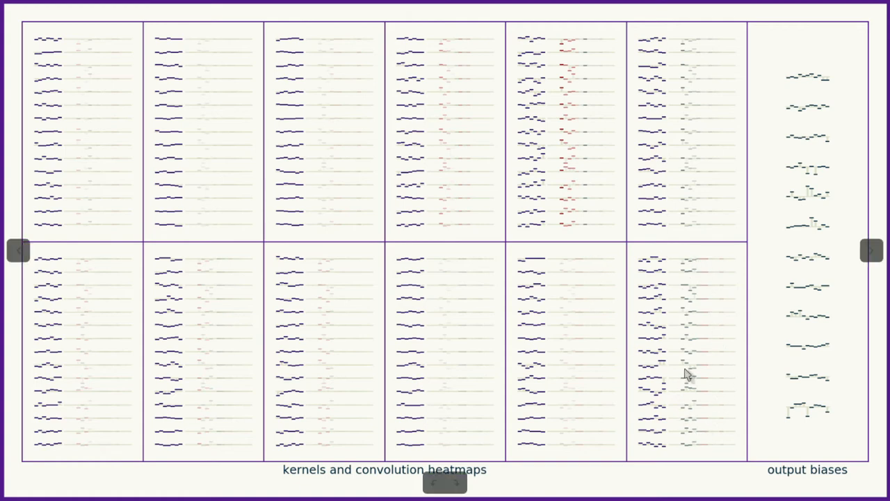
pyautogui.moveTo(657, 281)
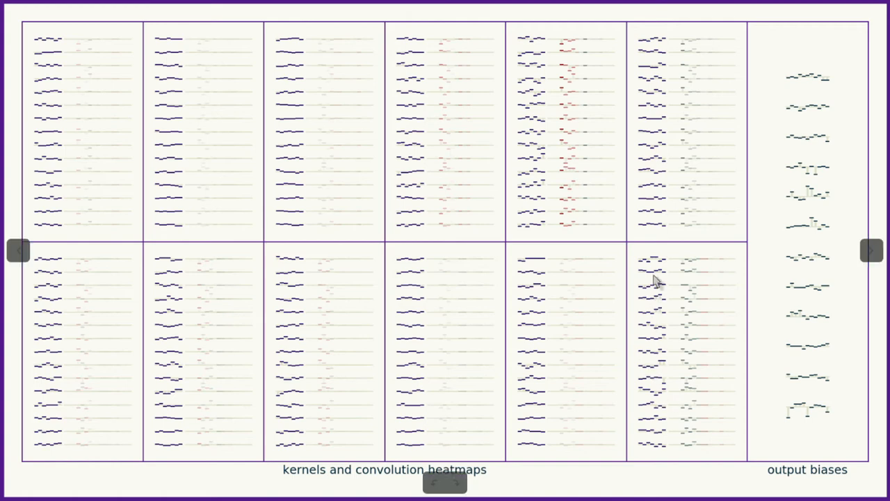
pyautogui.moveTo(660, 445)
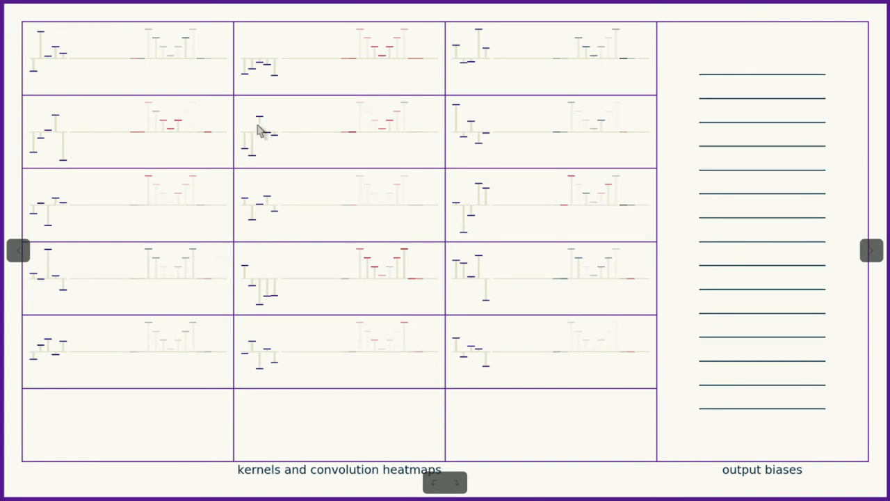
pyautogui.moveTo(508, 387)
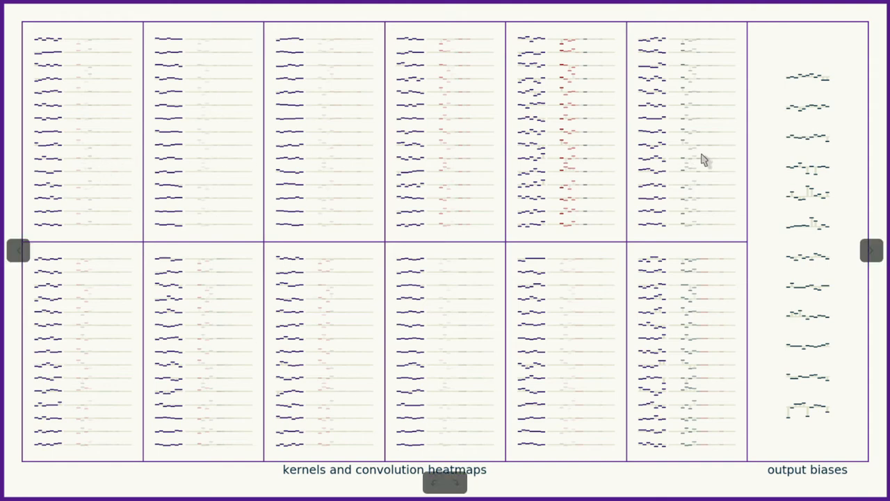
pyautogui.moveTo(654, 458)
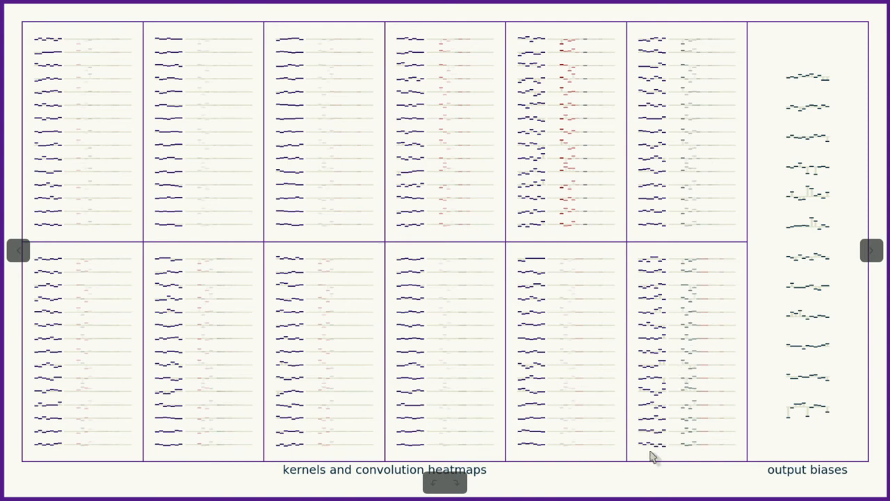
pyautogui.moveTo(565, 203)
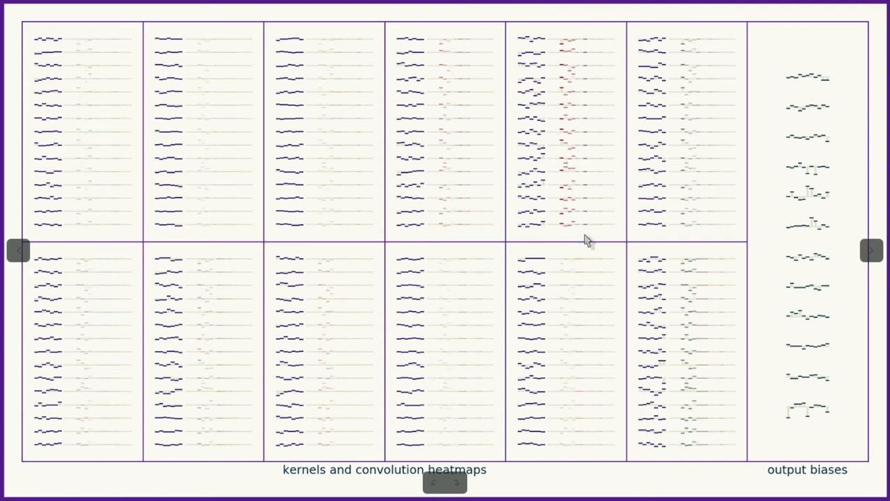
pyautogui.moveTo(651, 462)
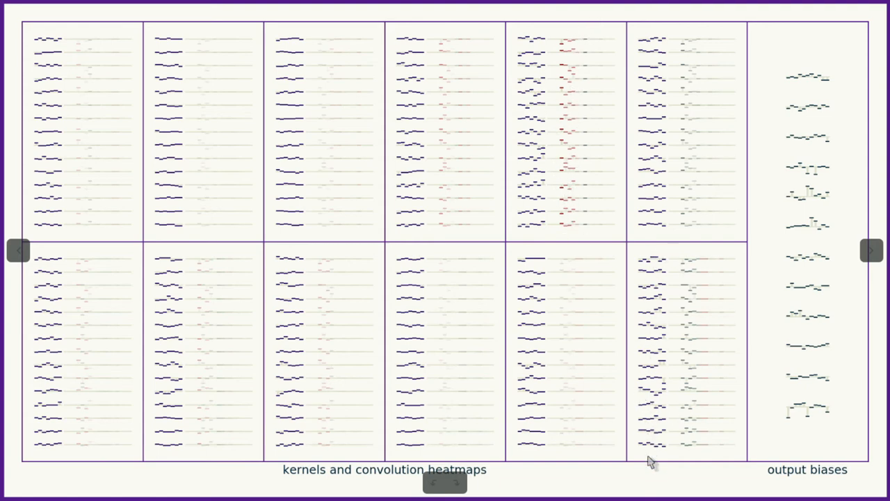
pyautogui.moveTo(390, 332)
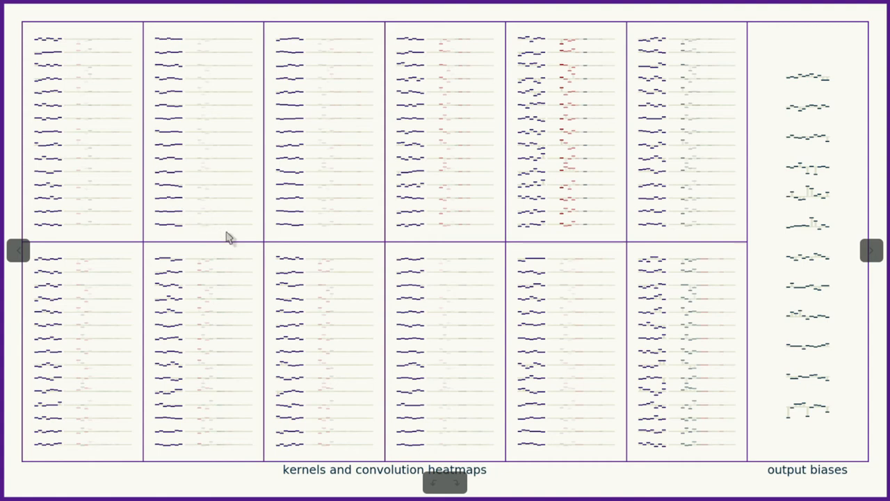
pyautogui.moveTo(846, 398)
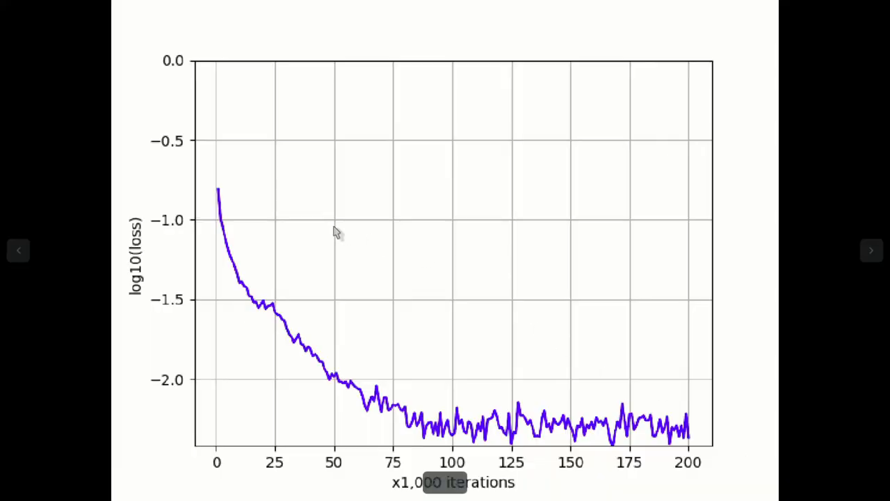
pyautogui.moveTo(222, 195)
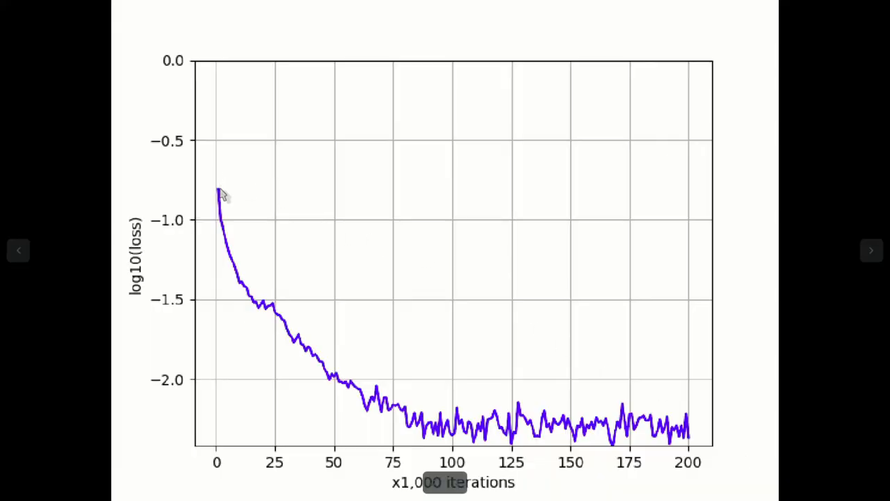
pyautogui.moveTo(225, 229)
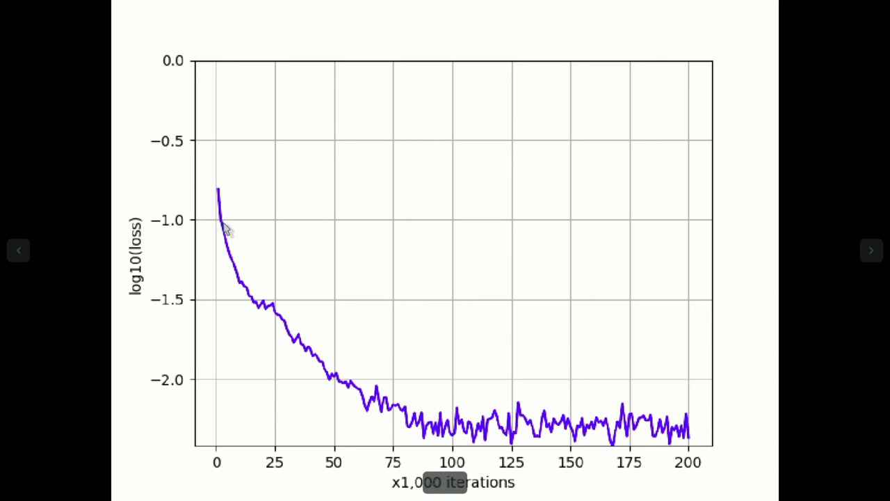
pyautogui.moveTo(240, 268)
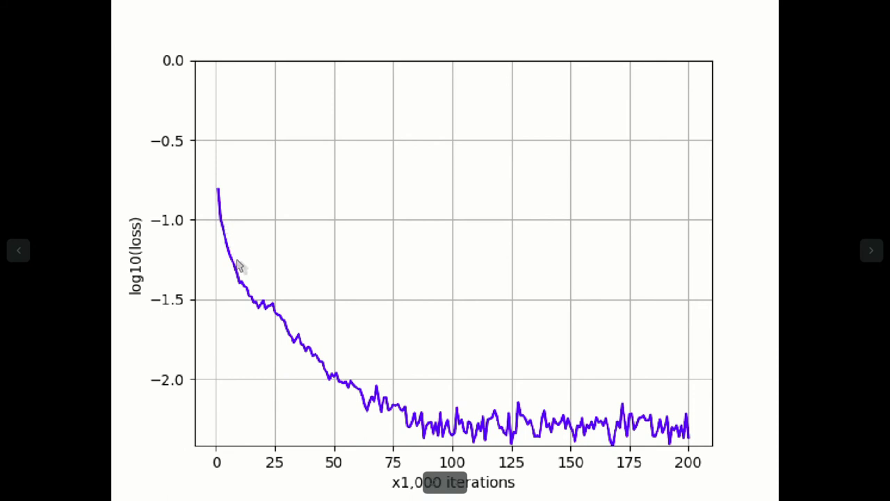
pyautogui.moveTo(267, 307)
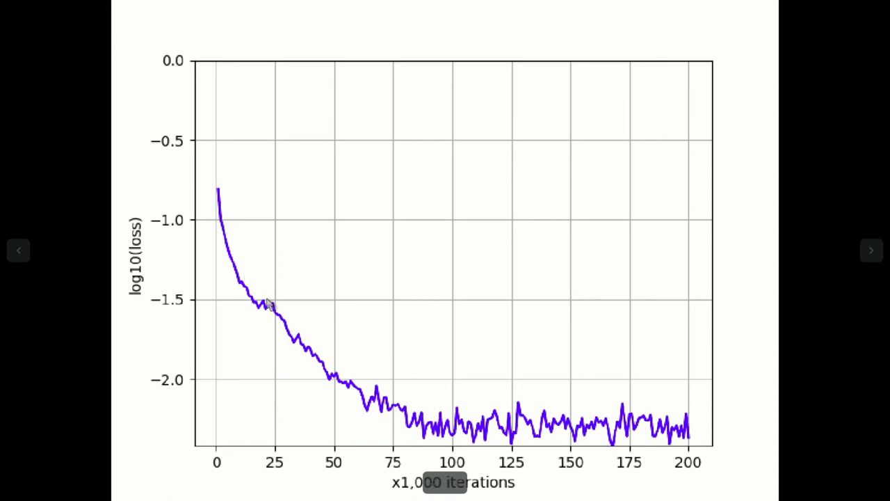
pyautogui.moveTo(292, 332)
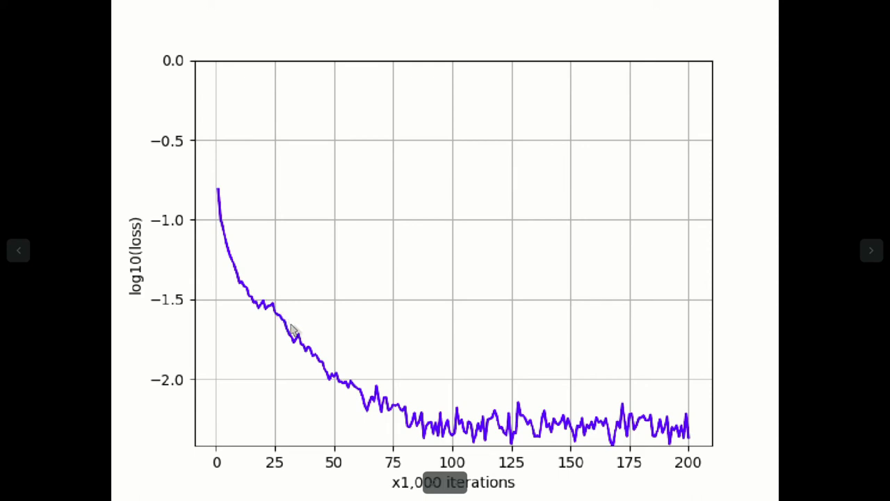
pyautogui.moveTo(323, 359)
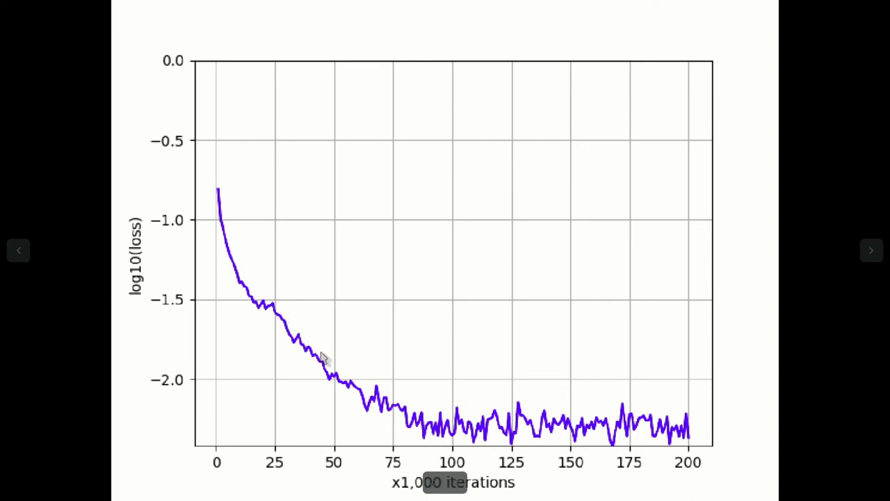
pyautogui.moveTo(351, 387)
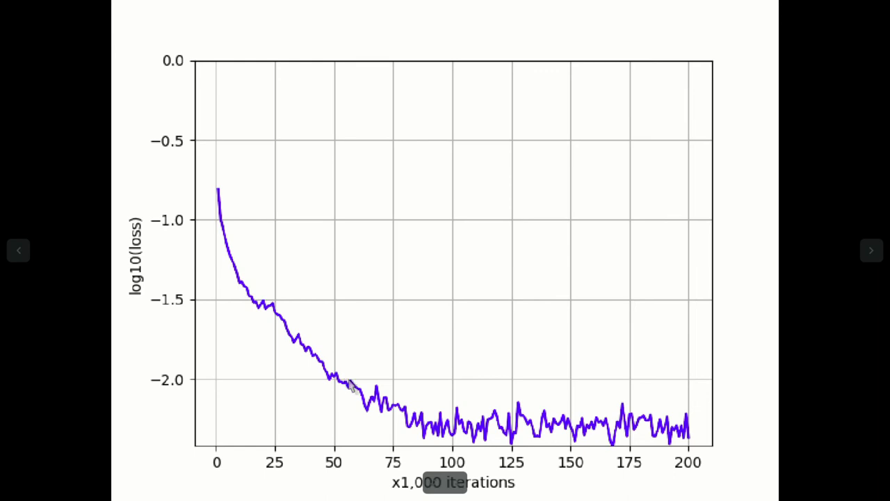
pyautogui.moveTo(456, 458)
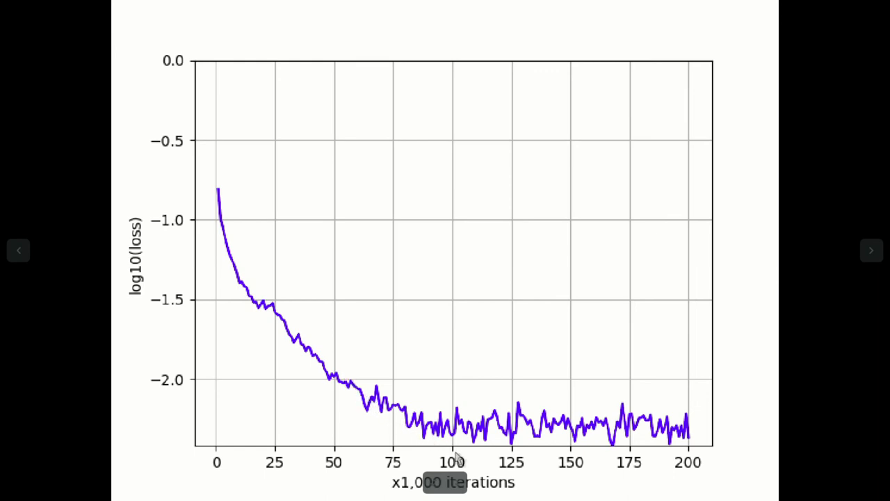
pyautogui.moveTo(456, 466)
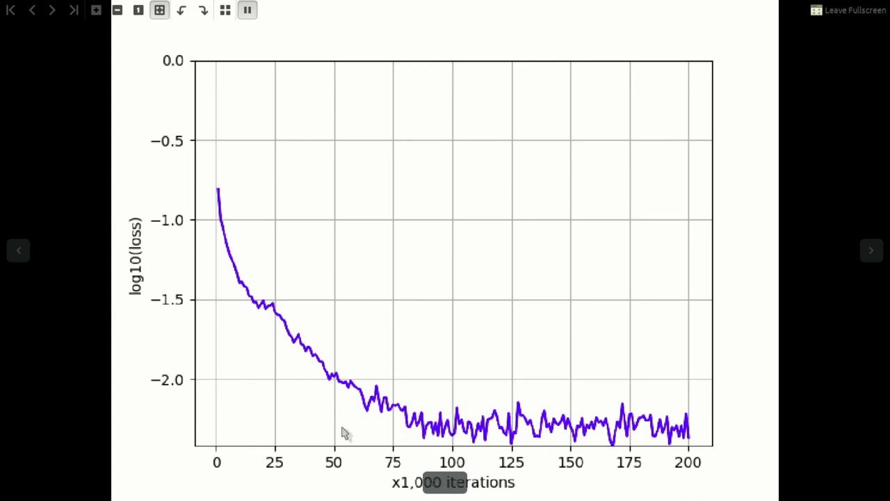
pyautogui.moveTo(445, 428)
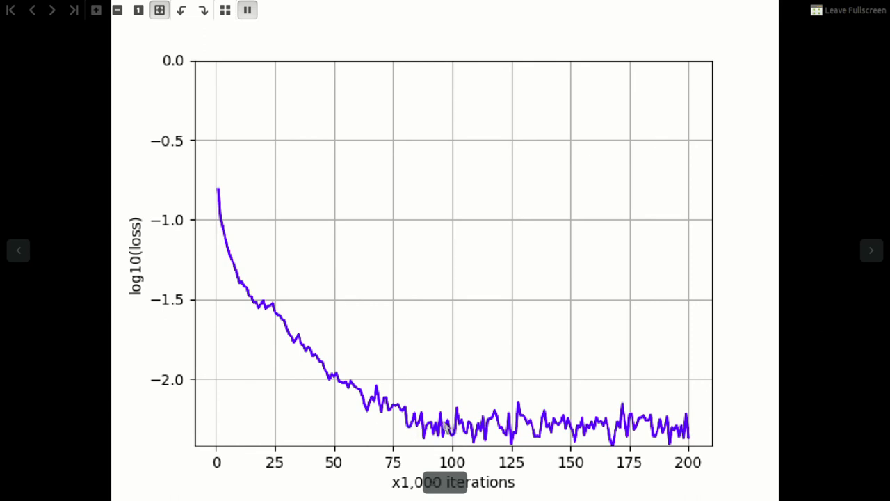
pyautogui.moveTo(345, 428)
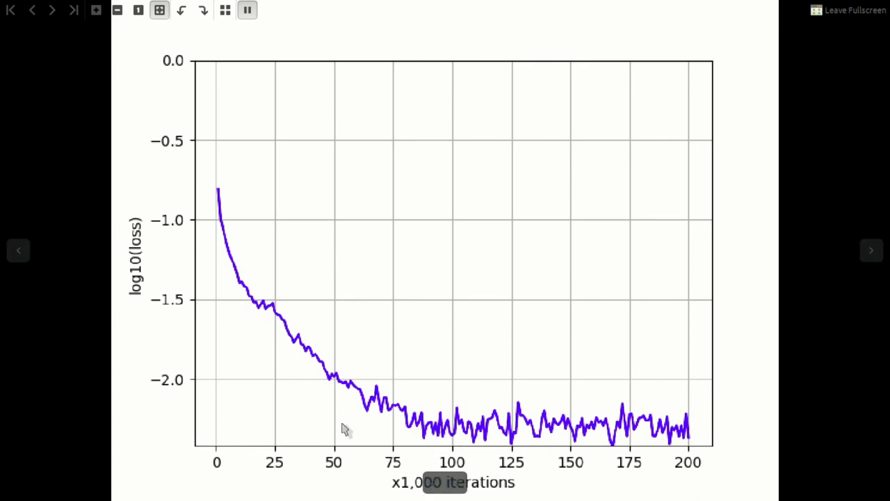
pyautogui.moveTo(114, 277)
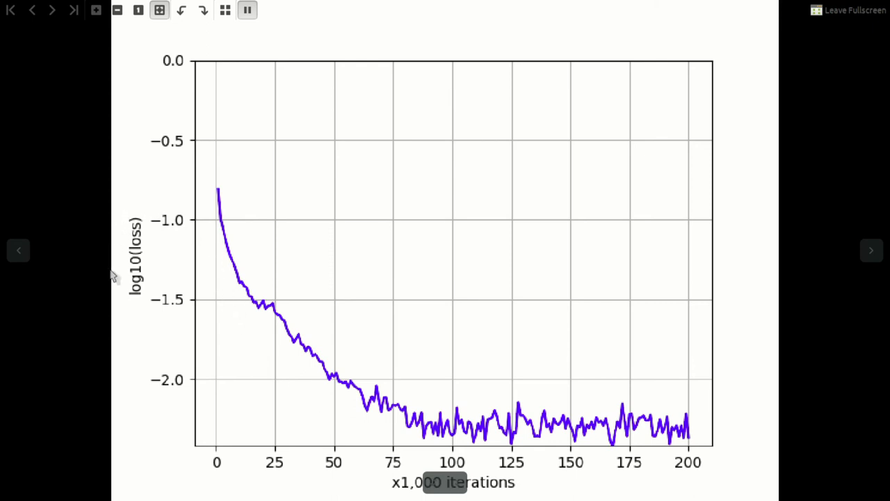
pyautogui.moveTo(197, 217)
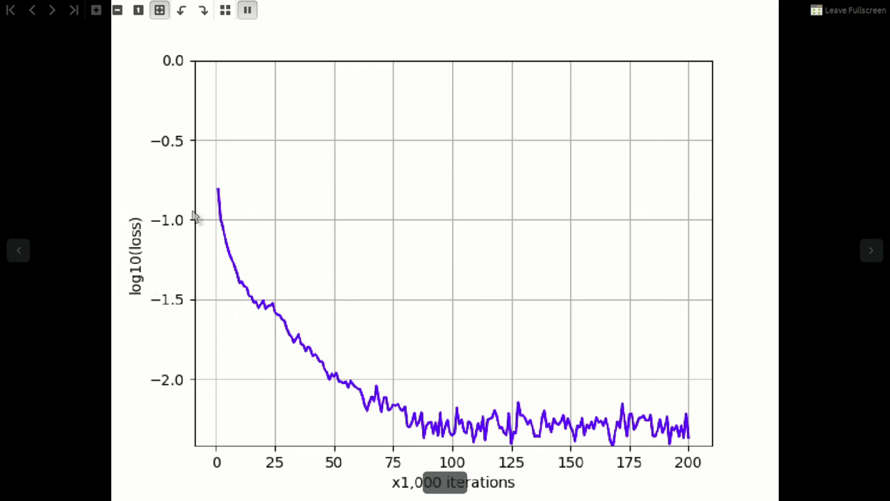
pyautogui.moveTo(138, 309)
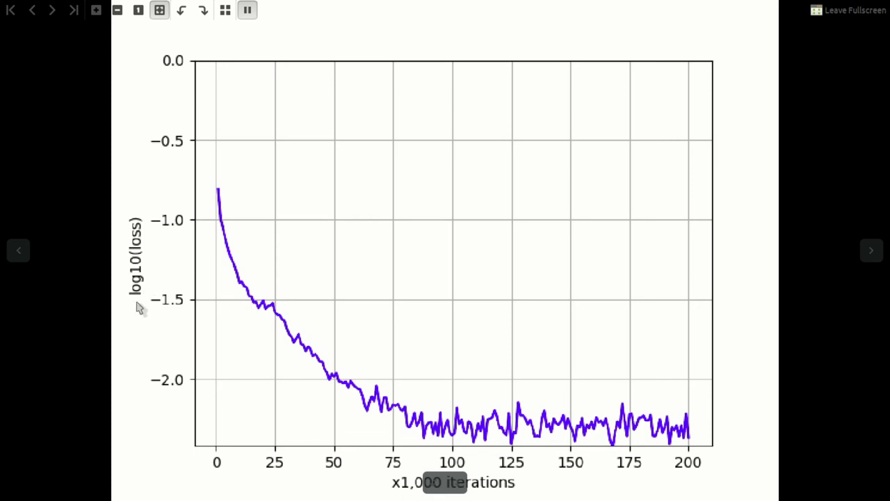
pyautogui.moveTo(139, 379)
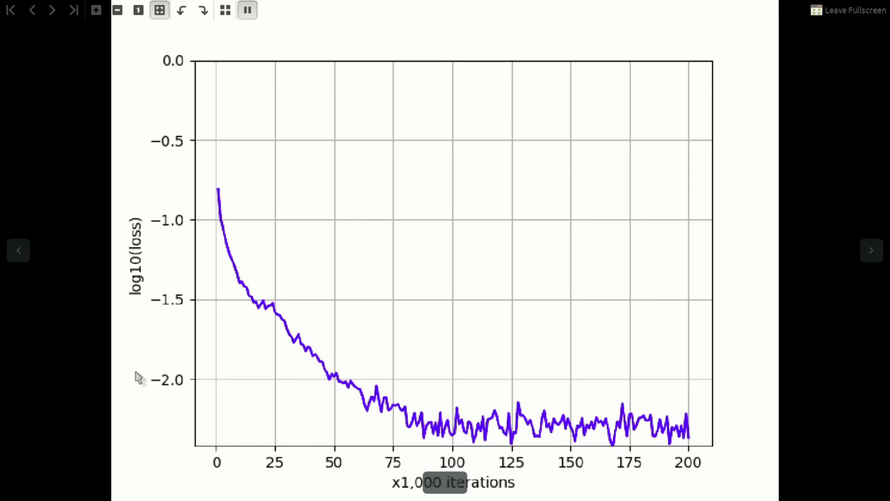
pyautogui.moveTo(319, 376)
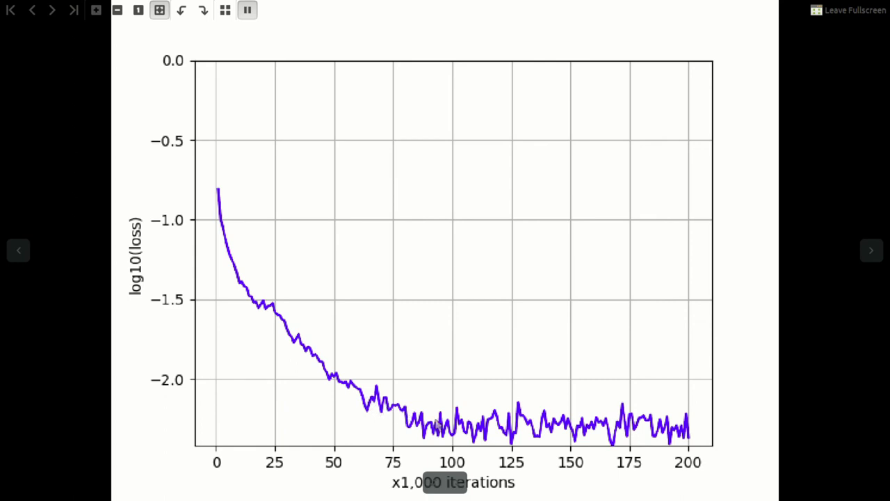
pyautogui.moveTo(601, 489)
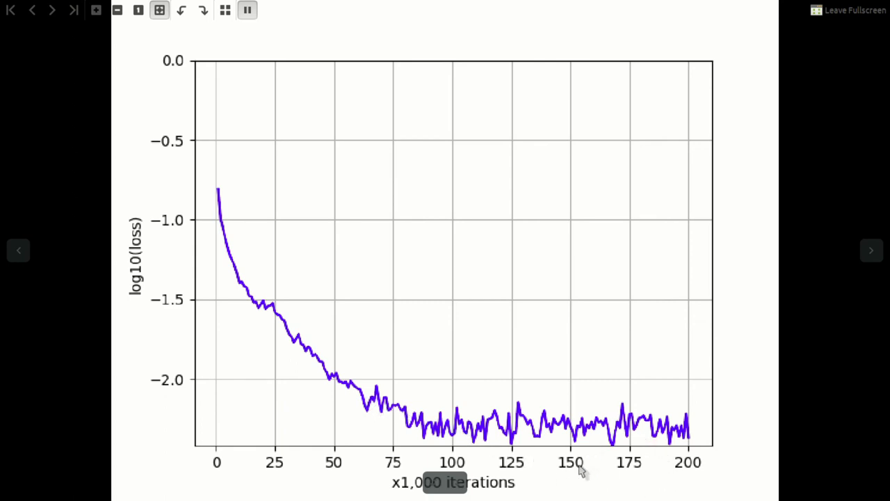
pyautogui.moveTo(633, 475)
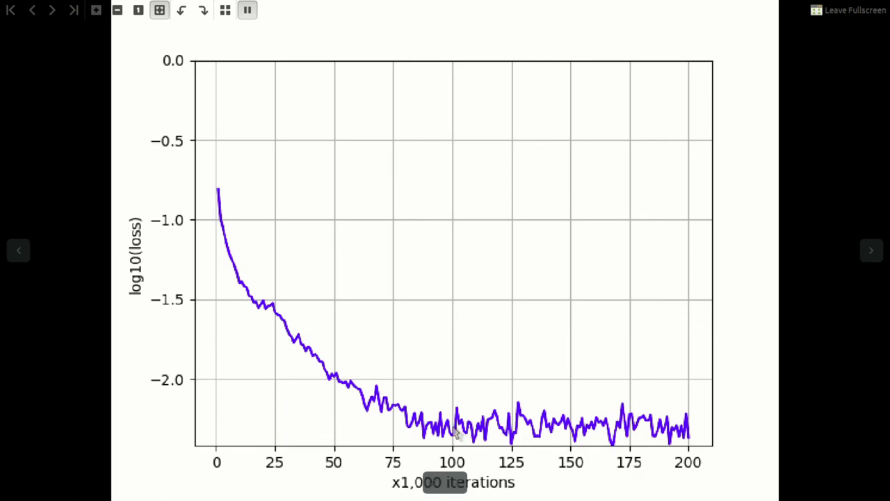
pyautogui.moveTo(517, 434)
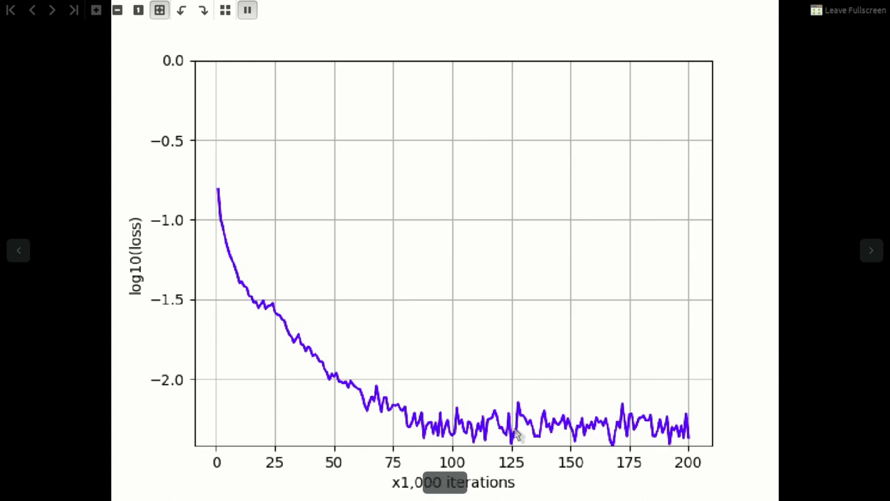
pyautogui.moveTo(637, 432)
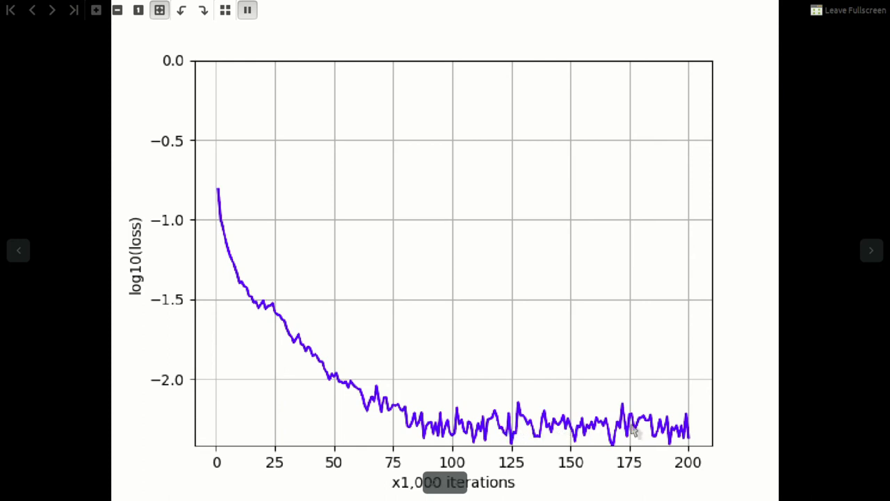
pyautogui.moveTo(643, 437)
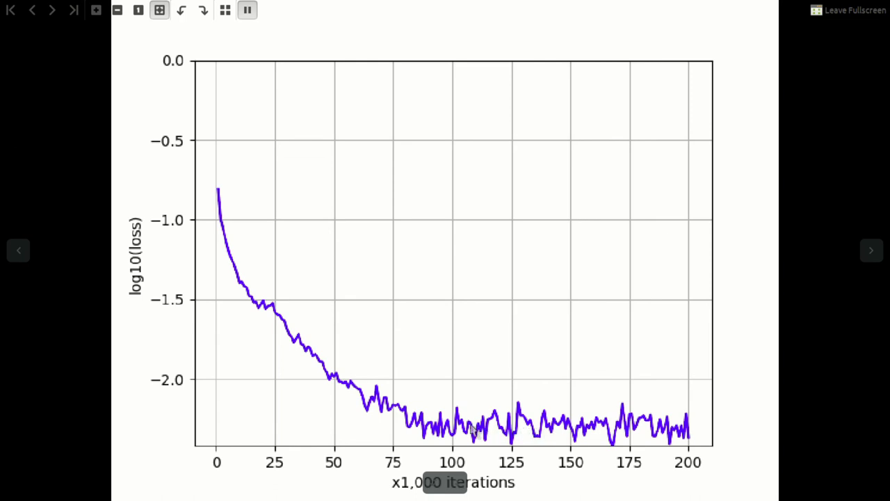
pyautogui.moveTo(460, 434)
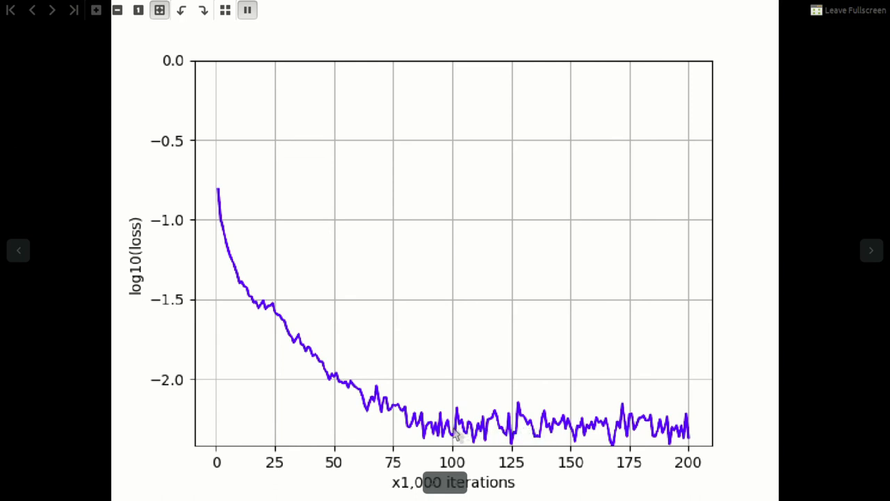
pyautogui.moveTo(369, 425)
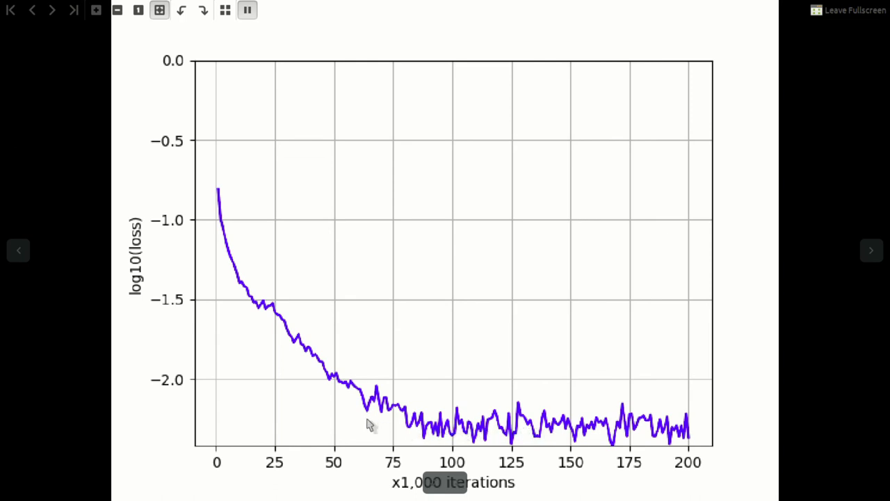
pyautogui.moveTo(276, 319)
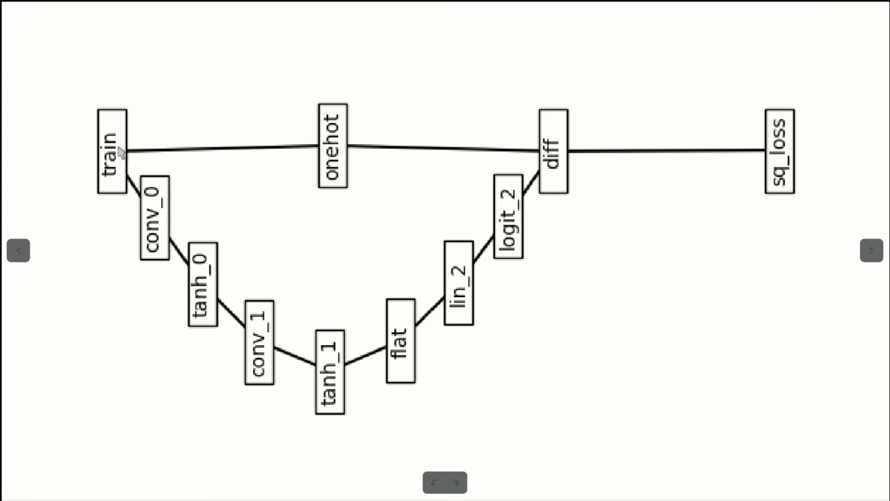
pyautogui.moveTo(133, 228)
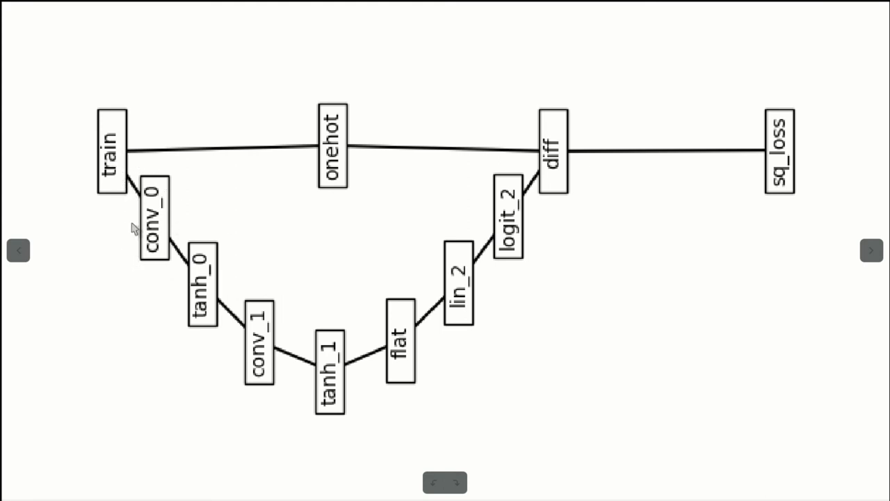
pyautogui.moveTo(106, 136)
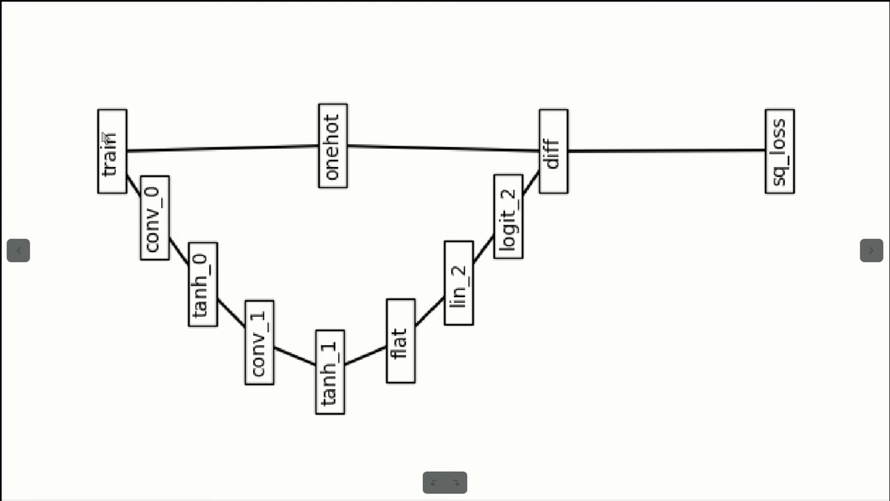
pyautogui.moveTo(179, 288)
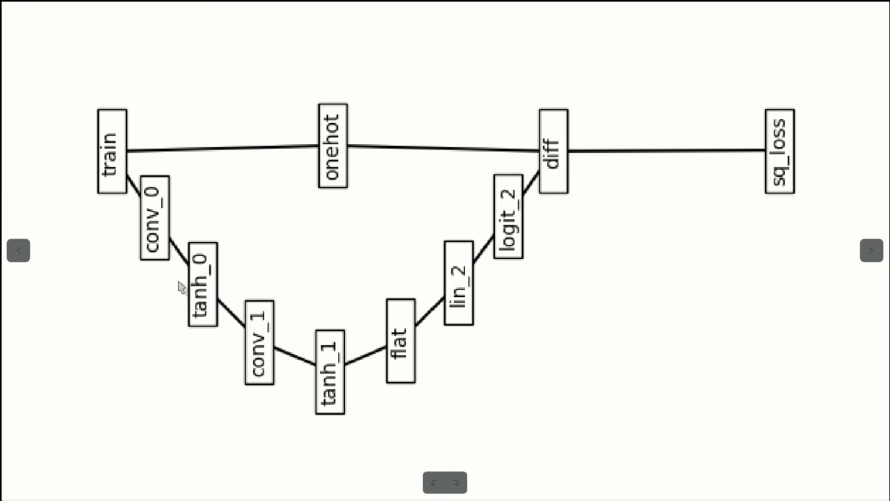
pyautogui.moveTo(568, 147)
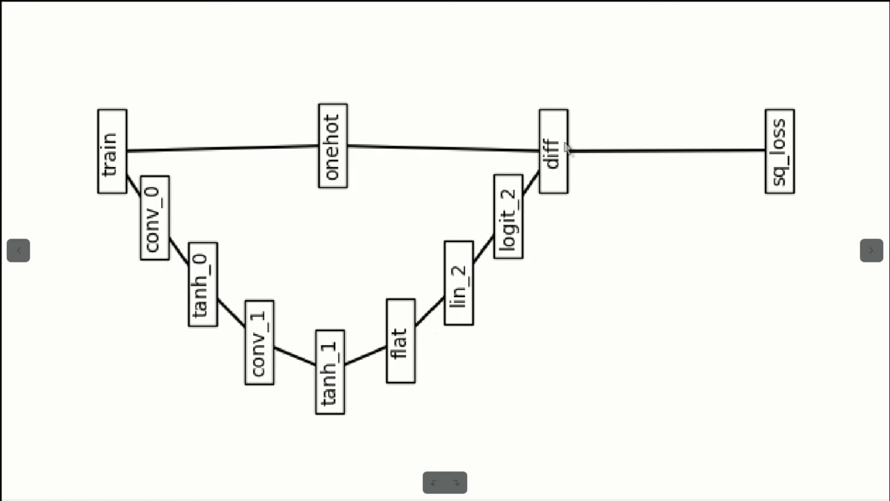
pyautogui.moveTo(443, 131)
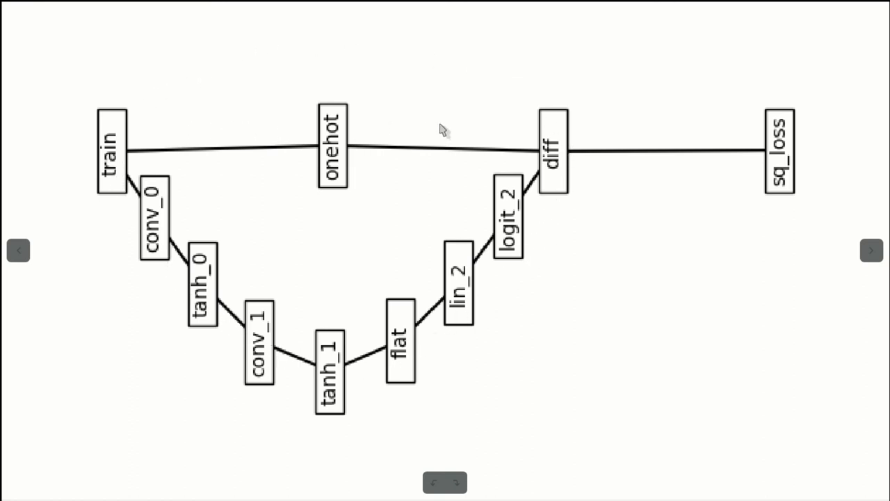